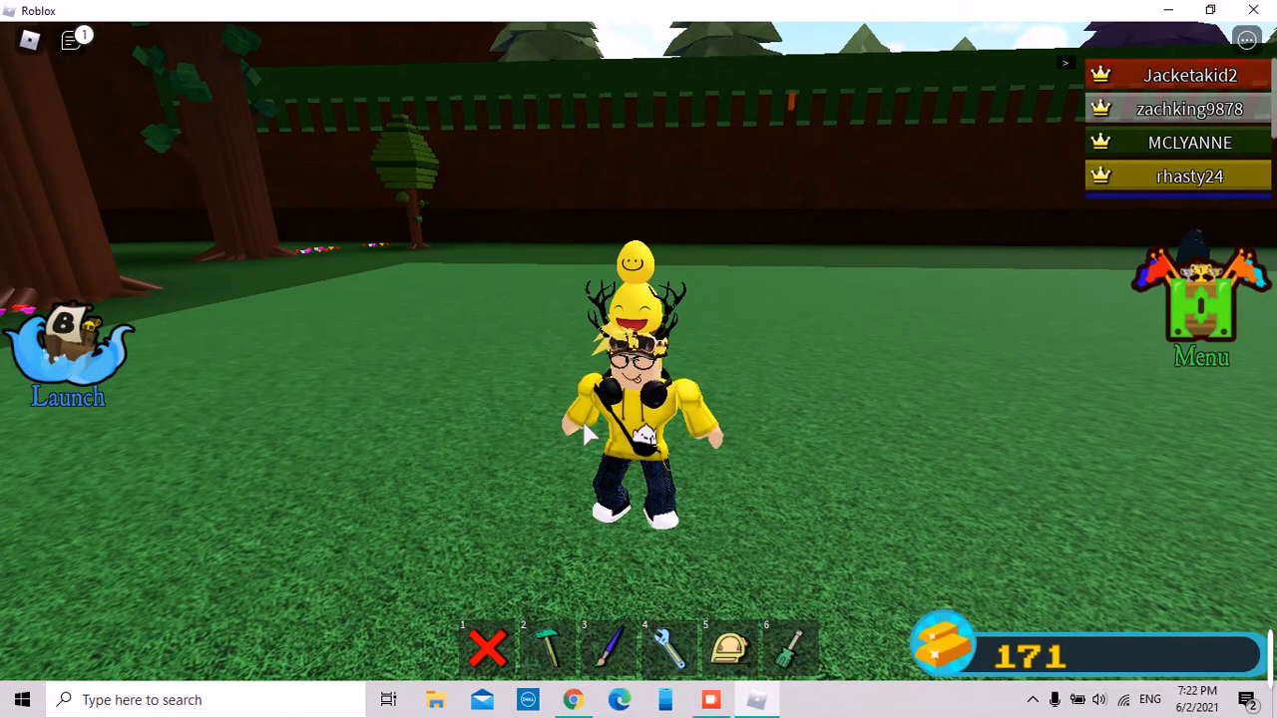
{"action": "mouse_move", "coordinate": [68, 58]}
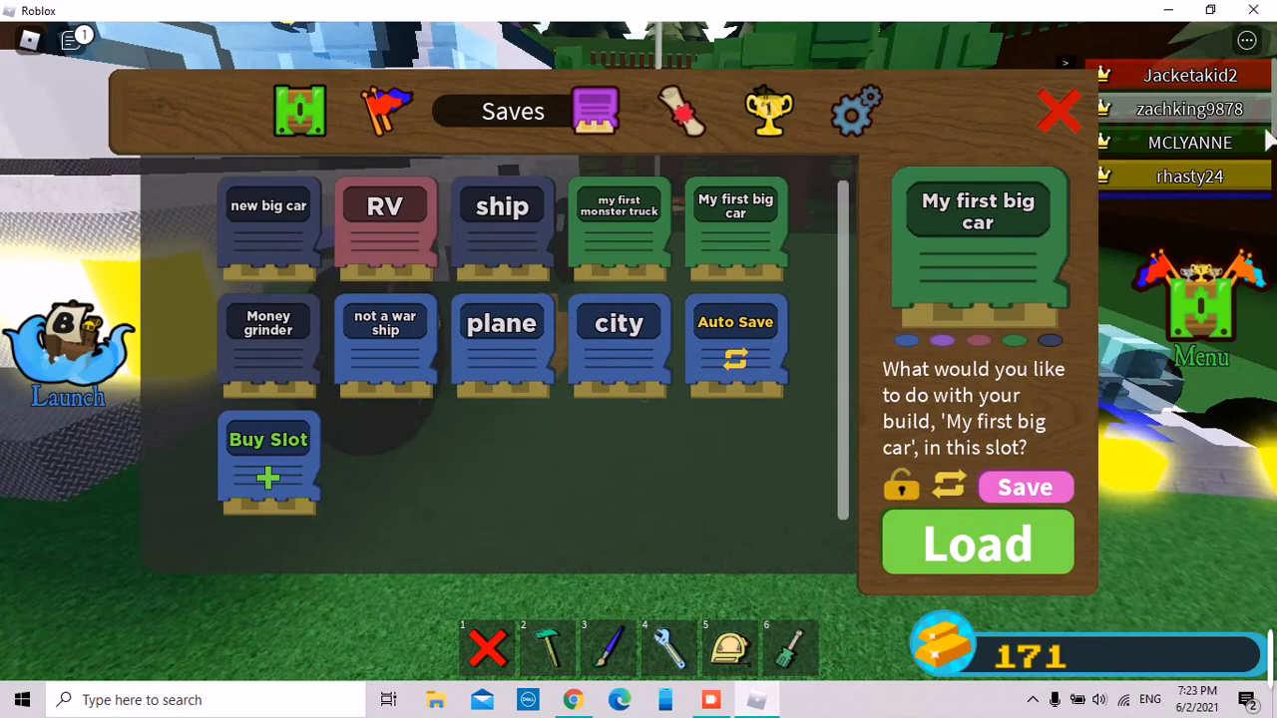
{"action": "left_click", "coordinate": [978, 542]}
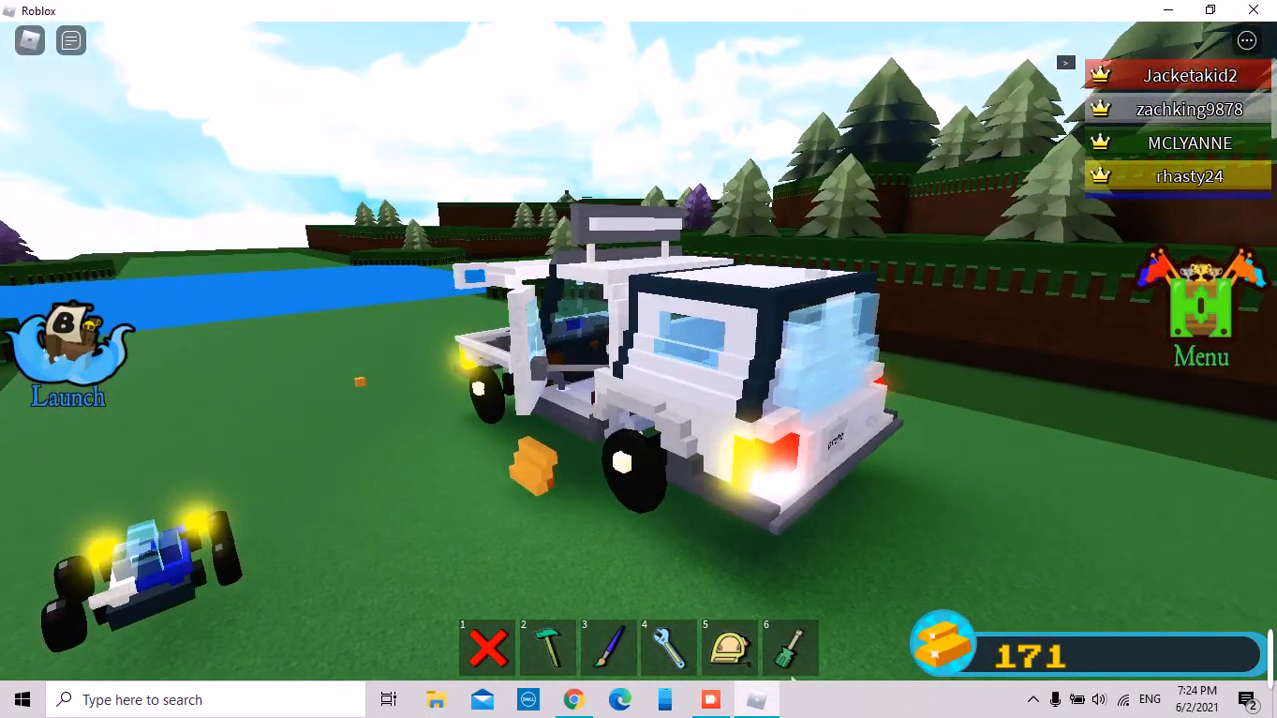
- Dismiss the disconnected notice (error code 277) over the plot
{"action": "left_click", "coordinate": [790, 648]}
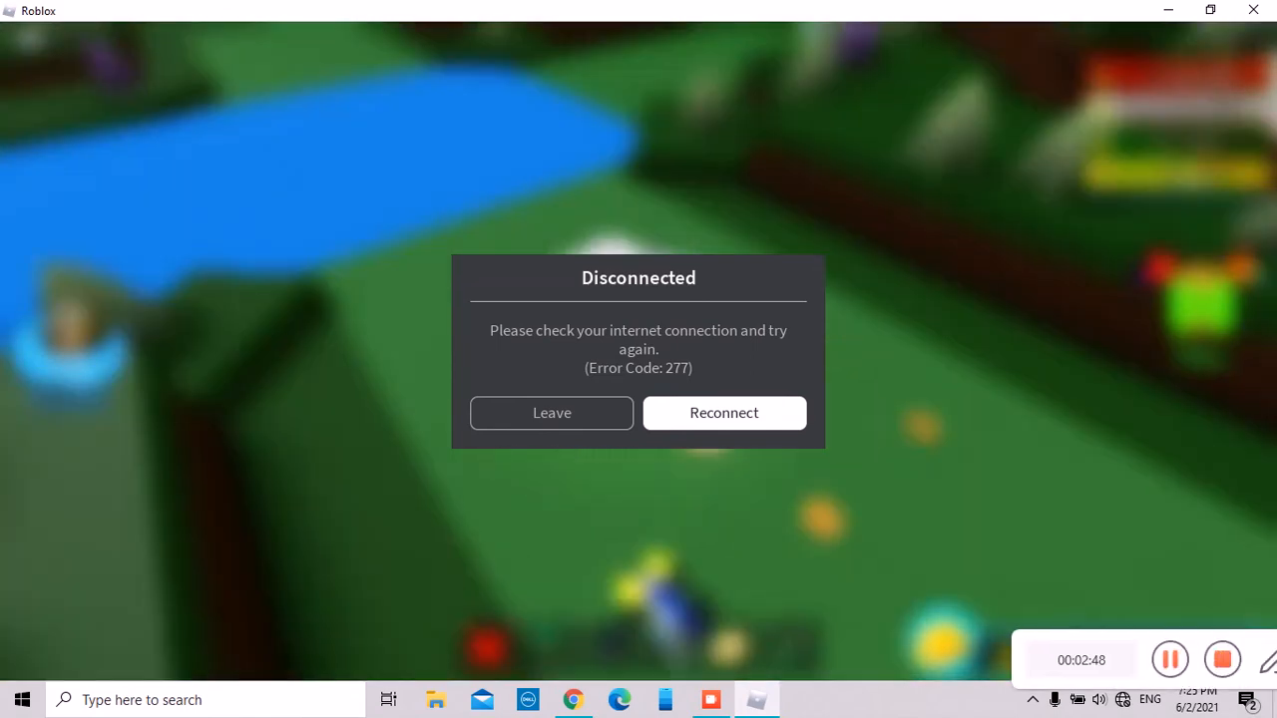
- Reconnect to the game after the disconnect
{"action": "left_click", "coordinate": [722, 411]}
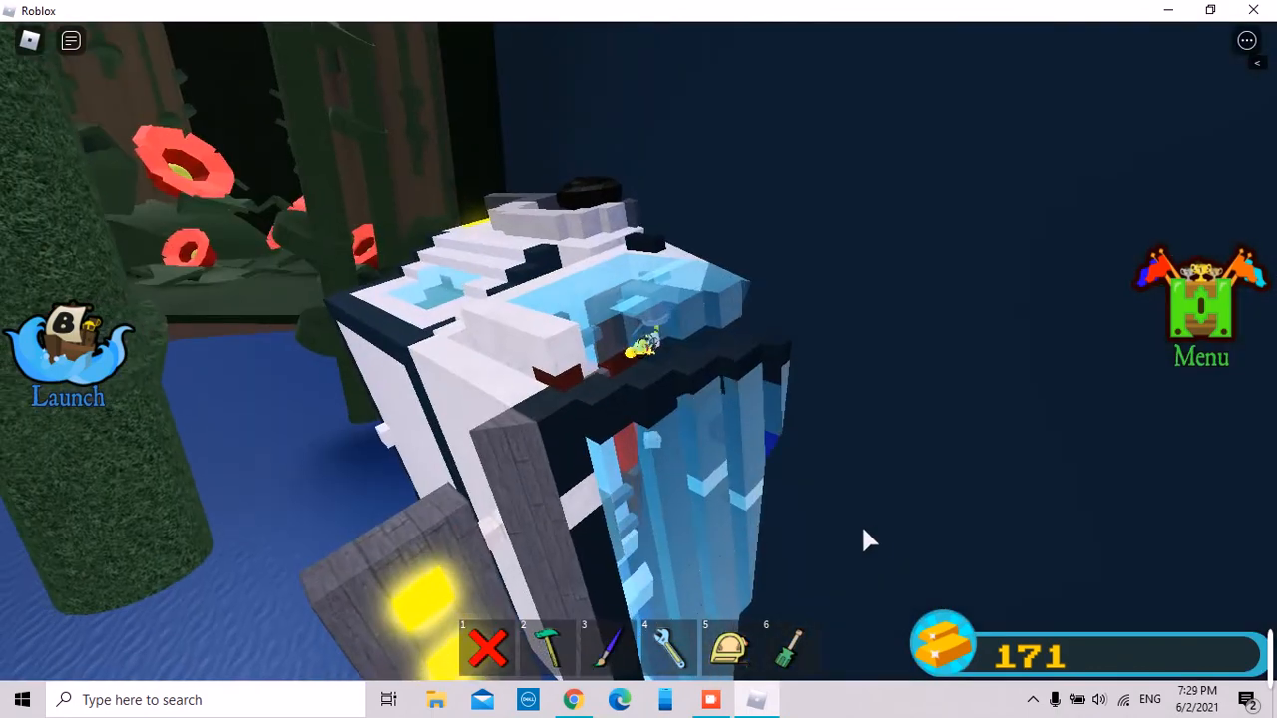
- Leave the current view with Escape before heading to Menu > Shop
{"action": "key", "text": "Escape"}
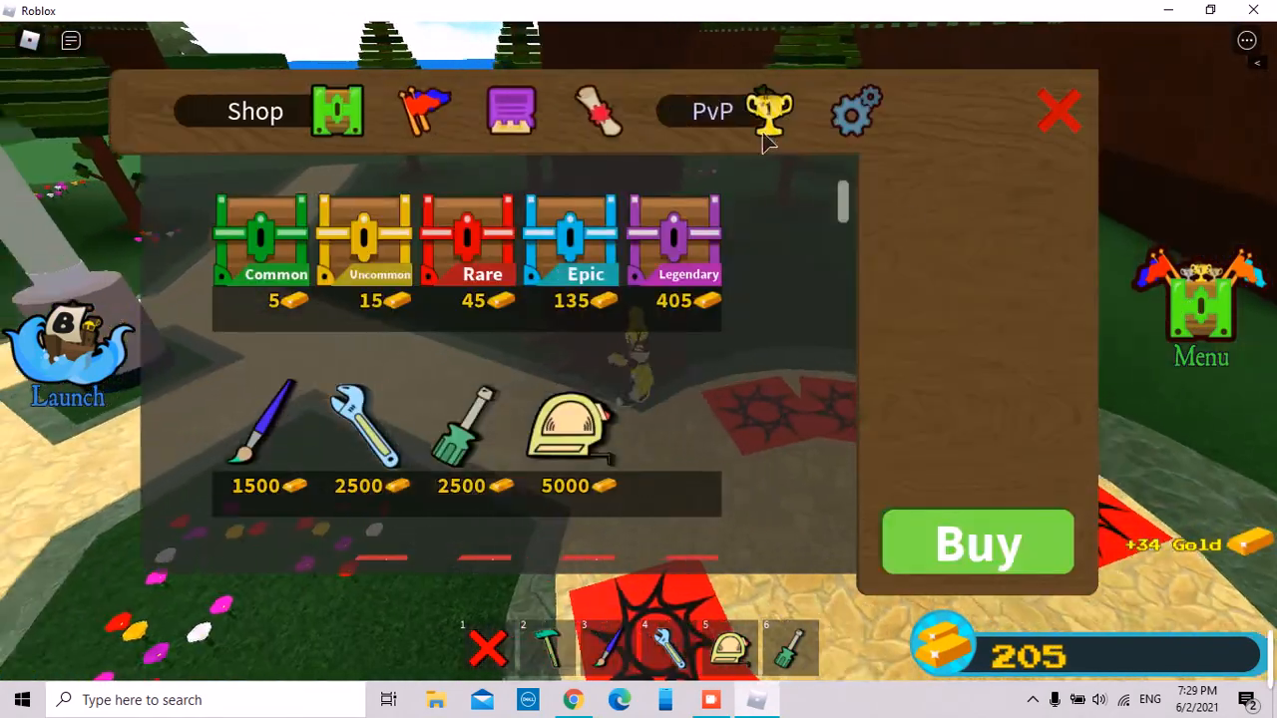
{"action": "left_click", "coordinate": [1058, 110]}
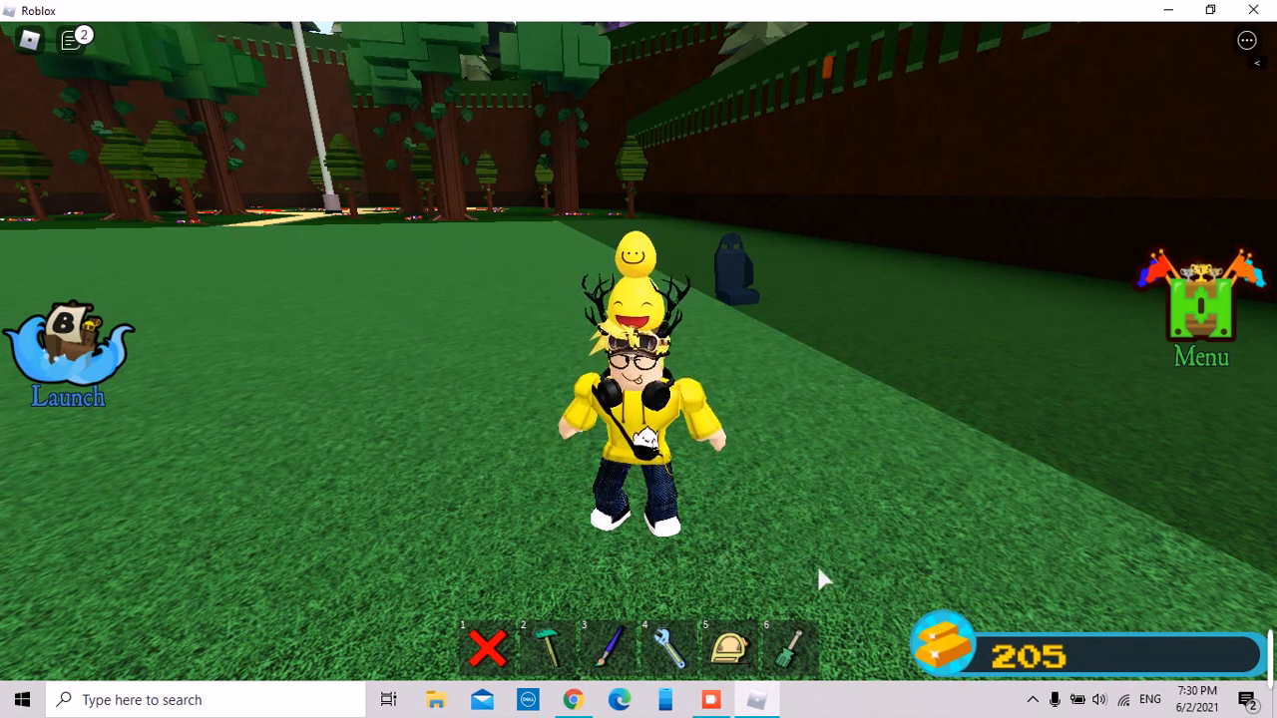
{"action": "mouse_move", "coordinate": [874, 568]}
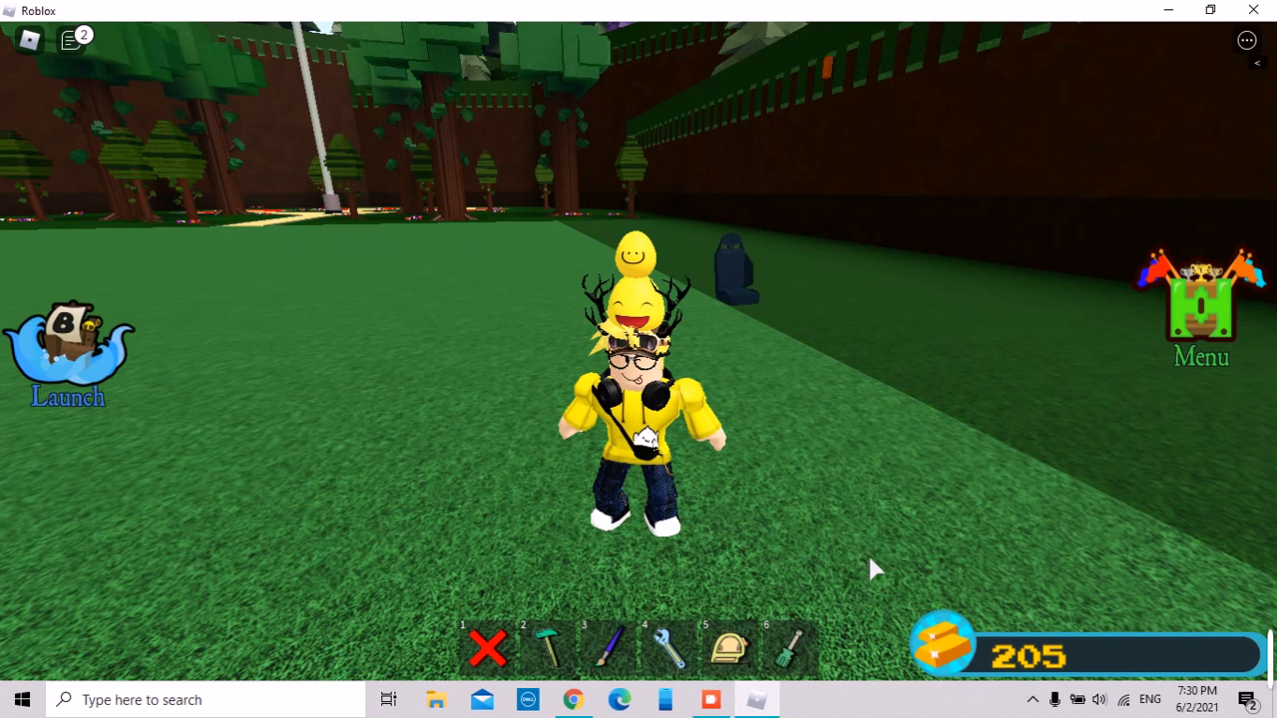